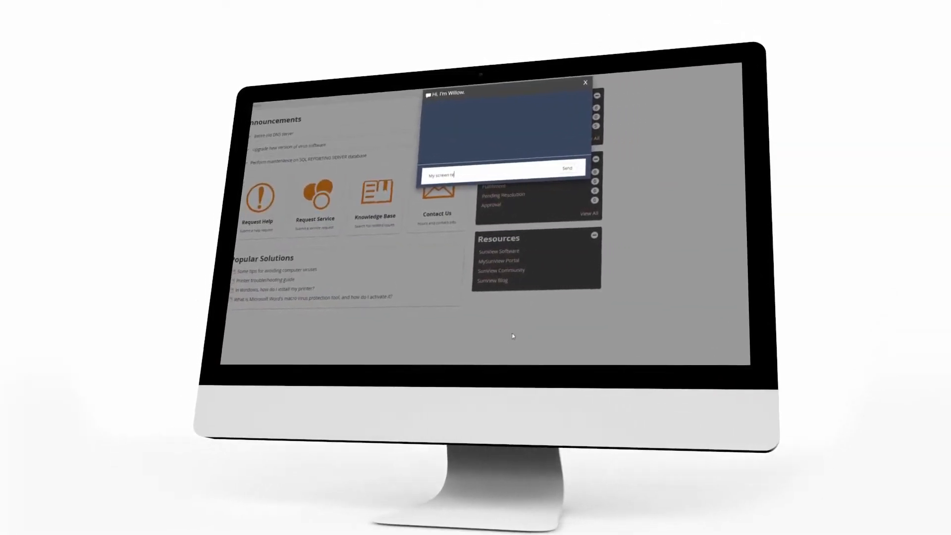
- Send the typed screen question to Willow and receive its knowledge base article suggestion
click(566, 167)
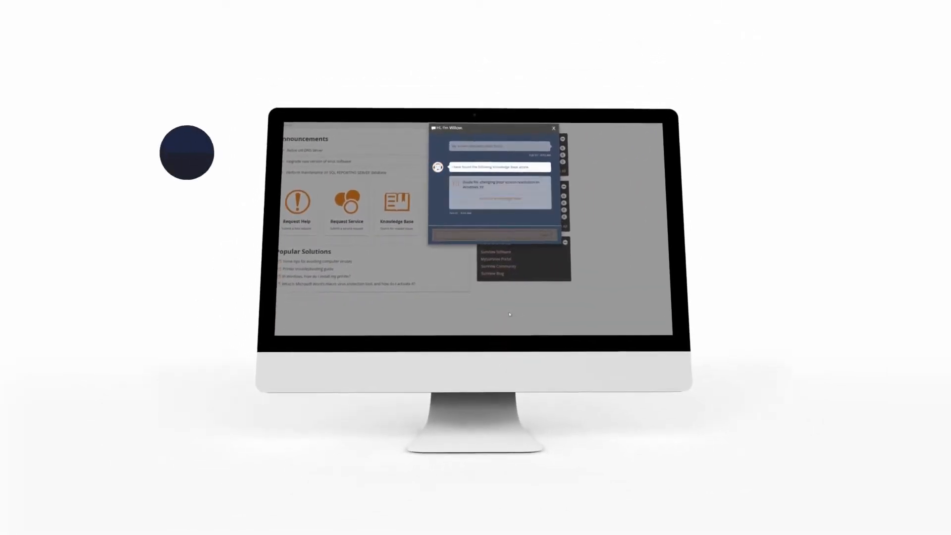